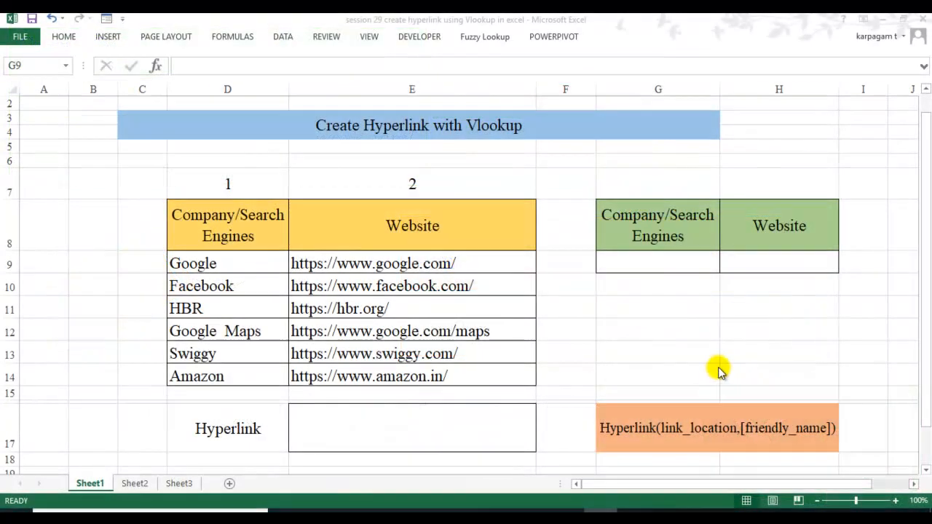
mouse_move(477, 136)
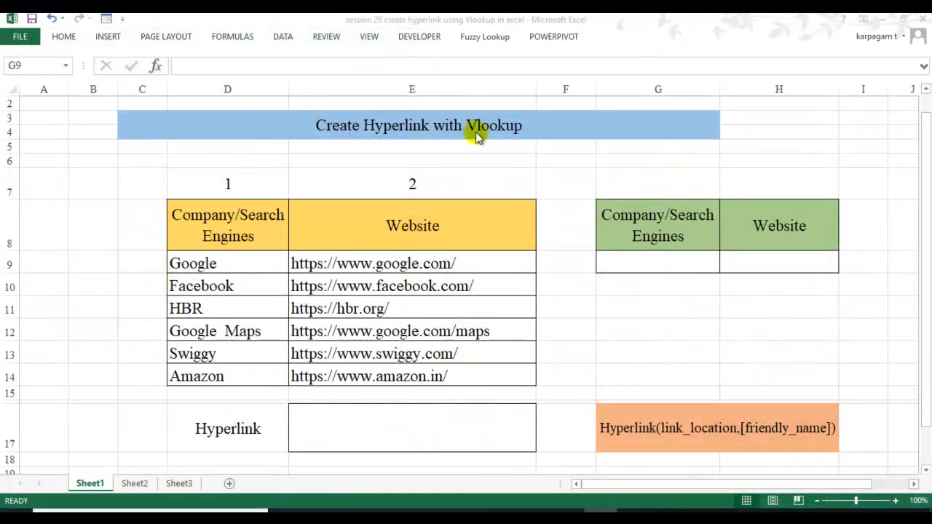
mouse_move(612, 326)
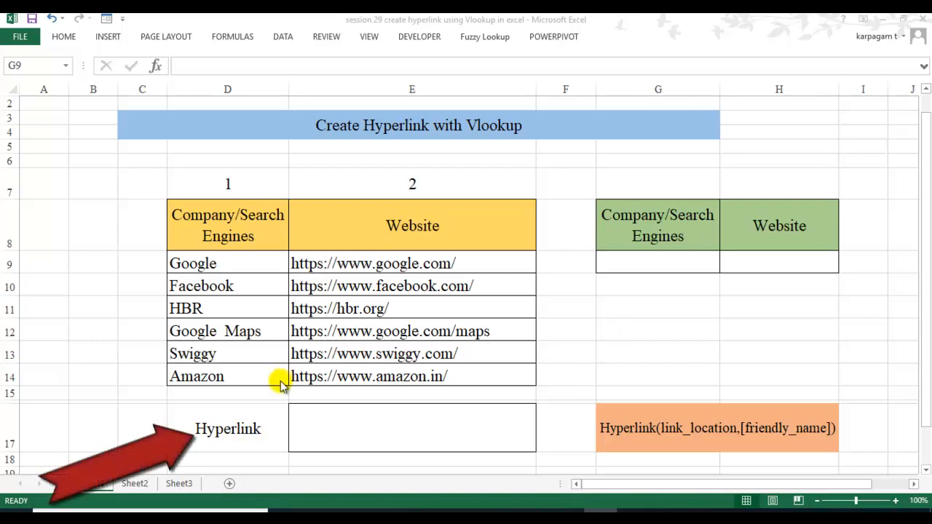
mouse_move(250, 434)
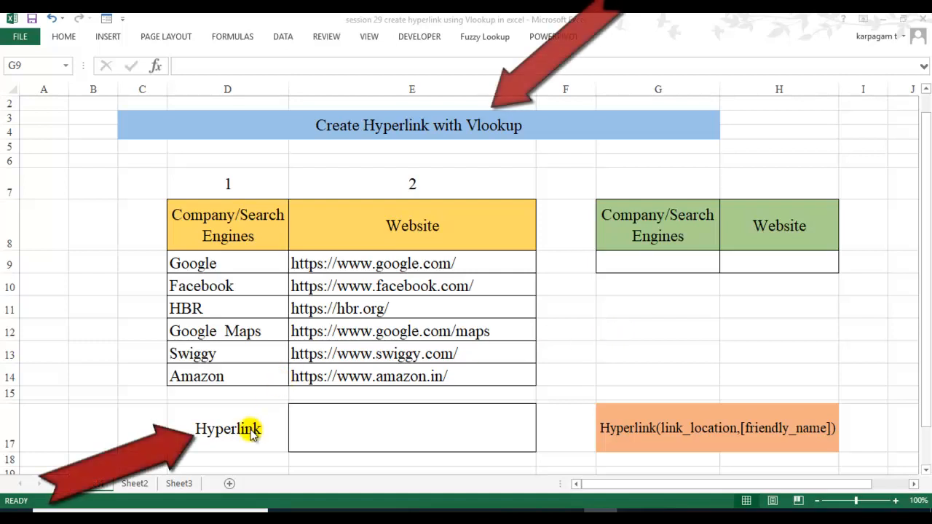
mouse_move(649, 359)
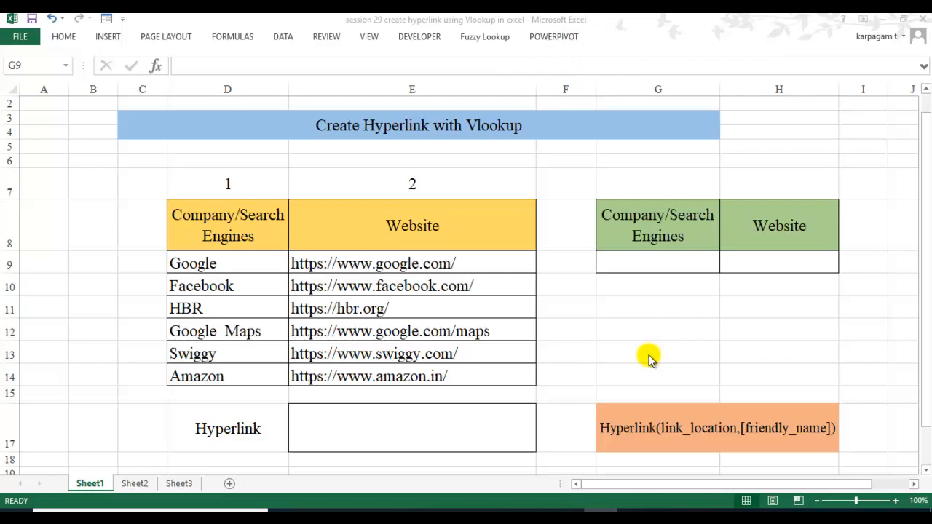
mouse_move(499, 91)
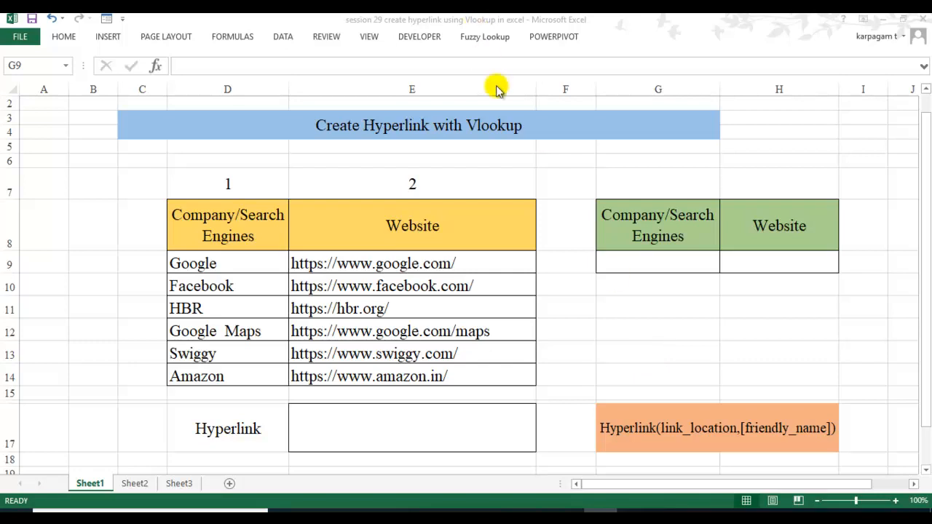
mouse_move(385, 131)
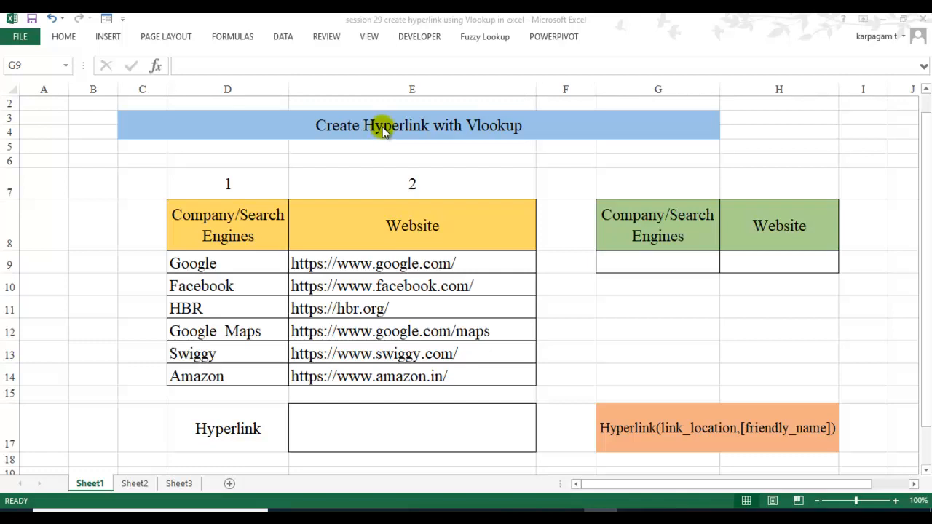
mouse_move(405, 138)
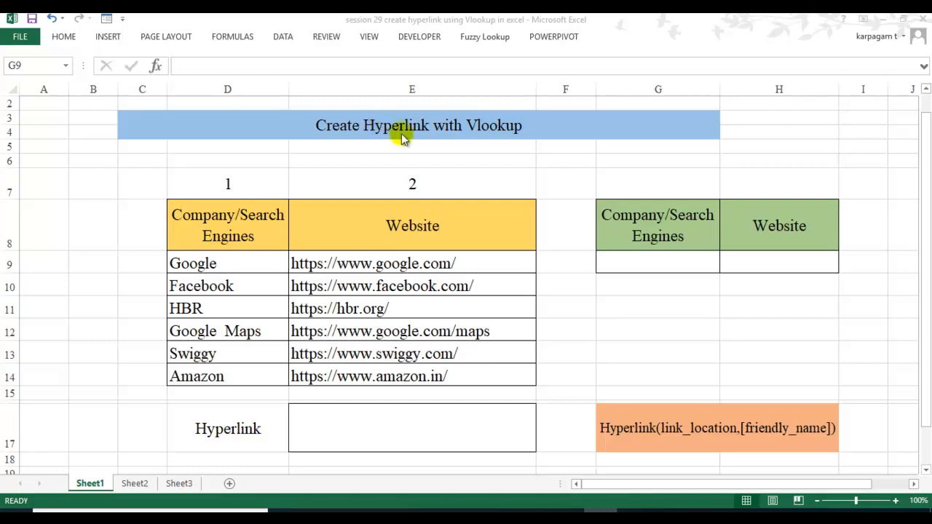
mouse_move(614, 437)
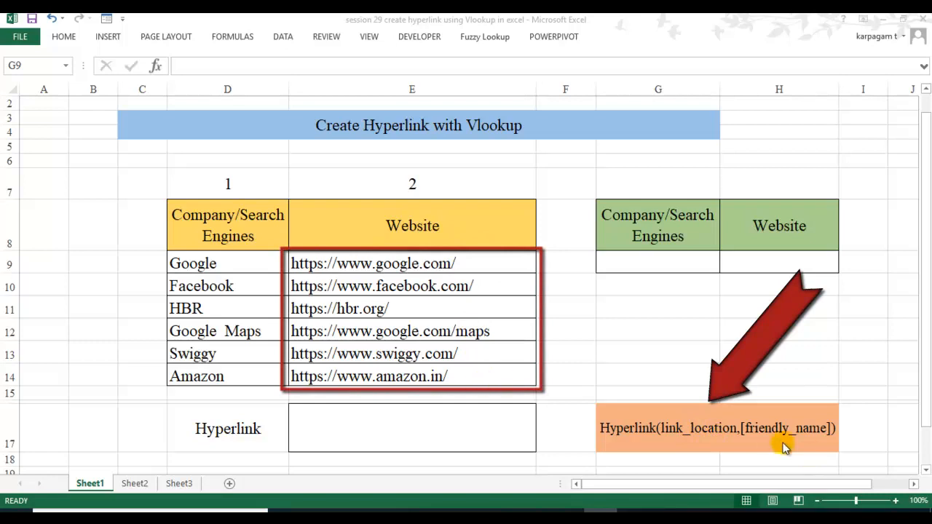
mouse_move(218, 251)
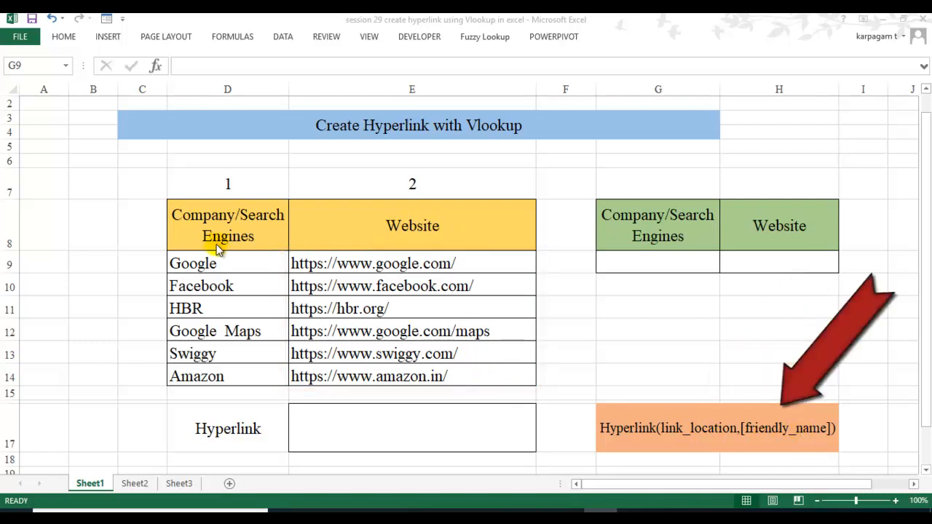
- Enter =HYPERLINK(E9,D9) in E17 so it shows a clickable "Google" link to Google's URL
drag(218, 251, 233, 382)
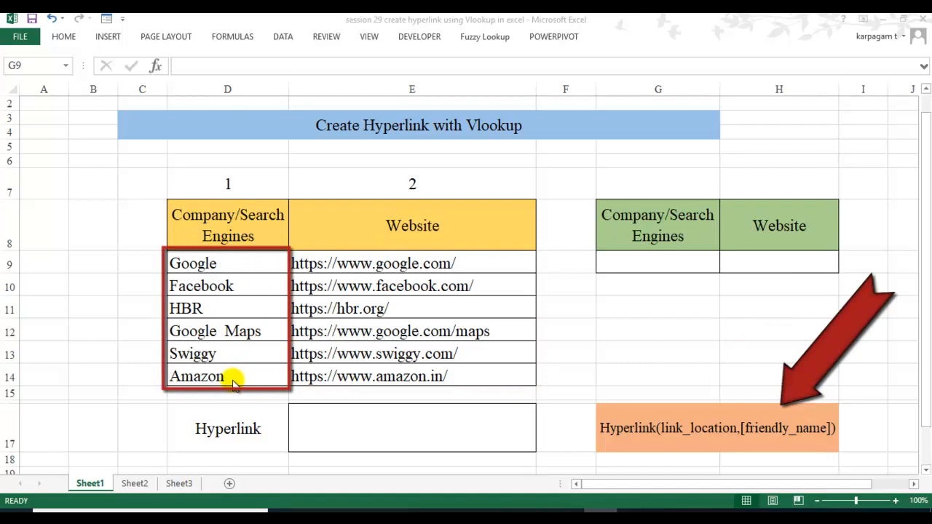
mouse_move(312, 420)
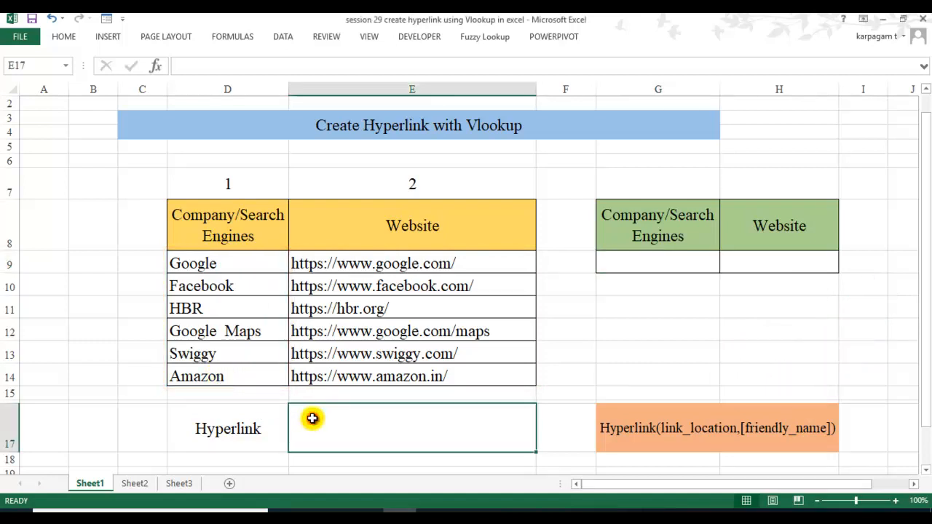
text(=HYPERLINK(E9)
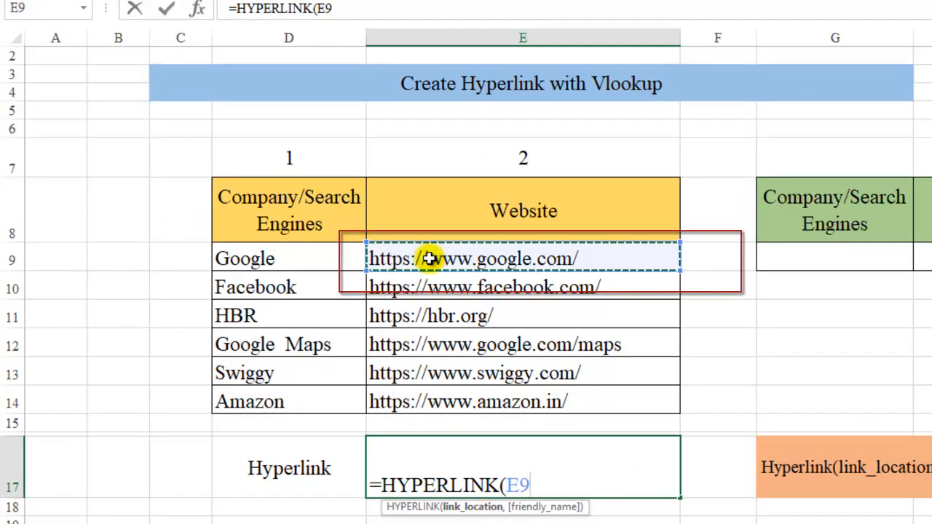
text(,)
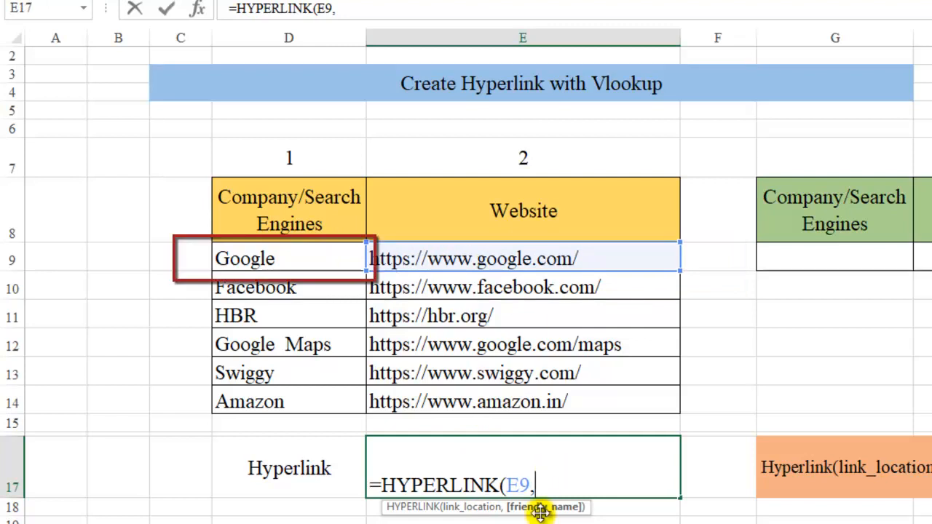
click(289, 259)
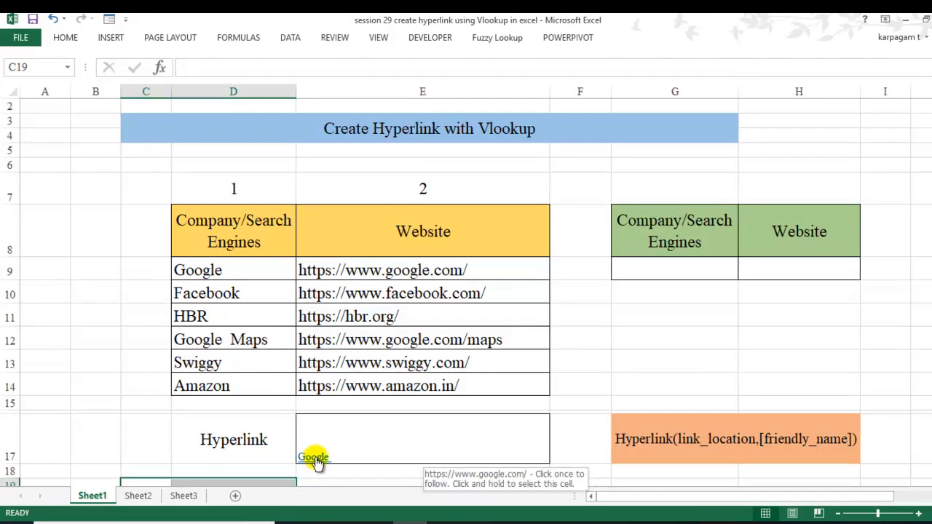
click(423, 439)
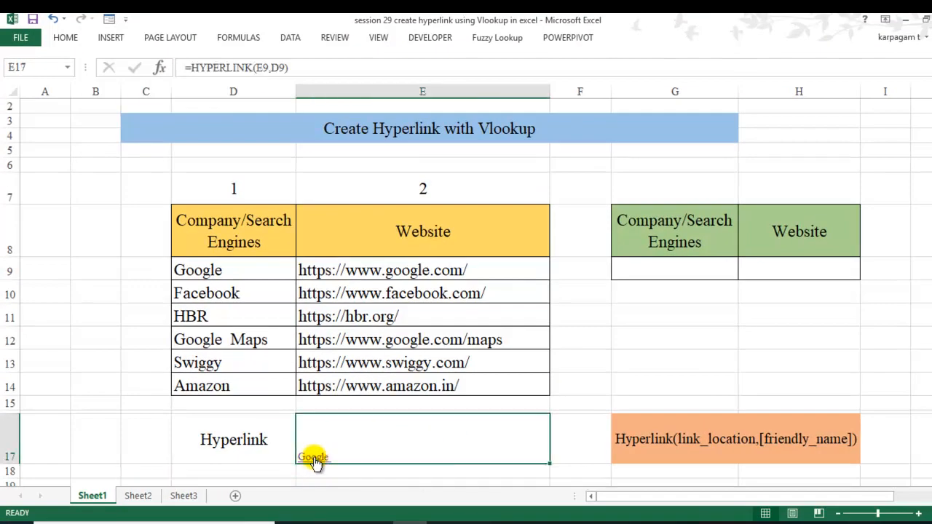
click(312, 458)
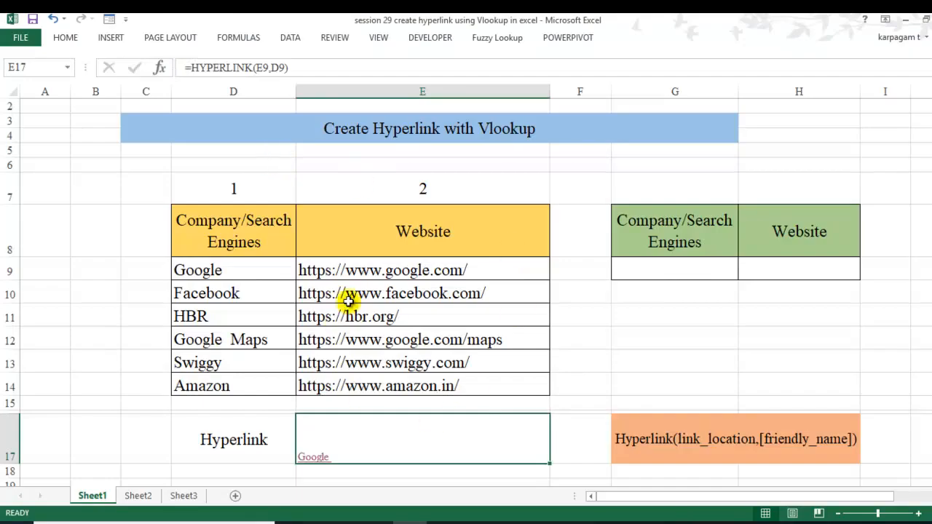
- Paste the Google Maps URL from E12 into E17 as plain text, replacing the Google link
click(422, 293)
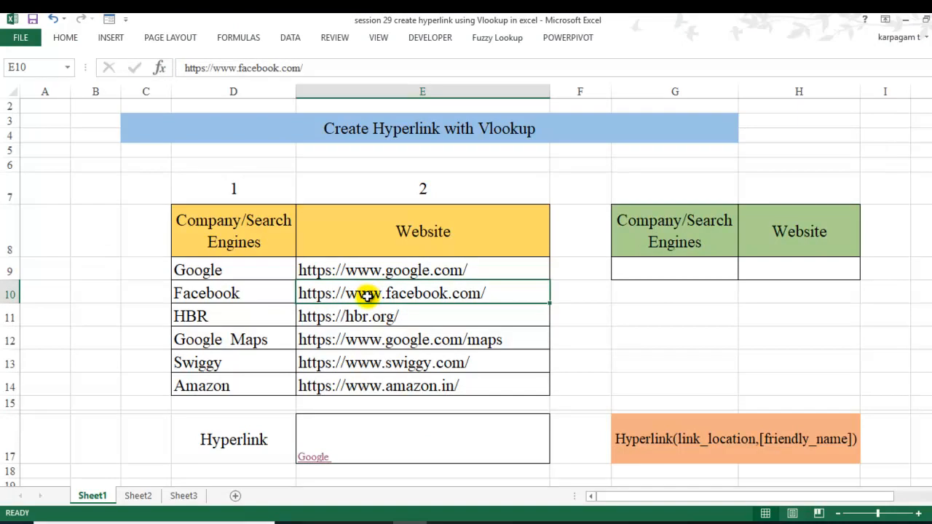
click(399, 339)
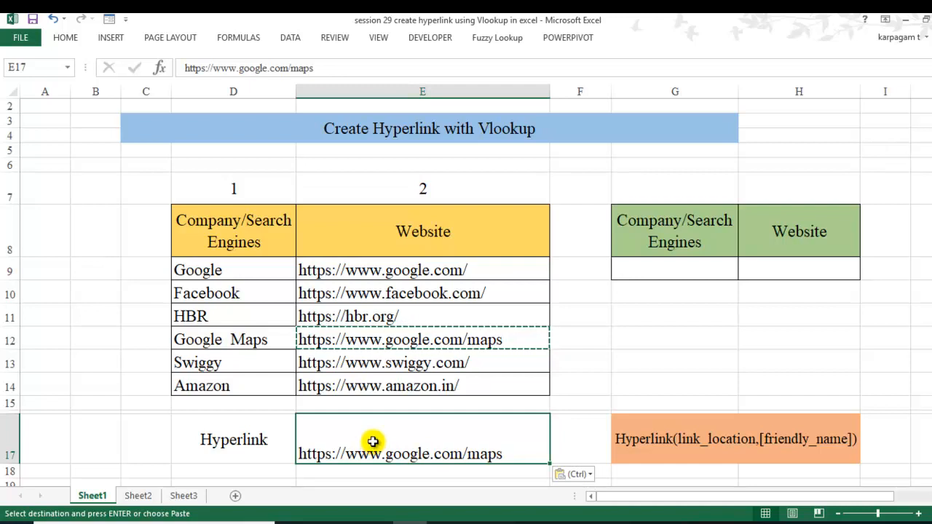
mouse_move(658, 268)
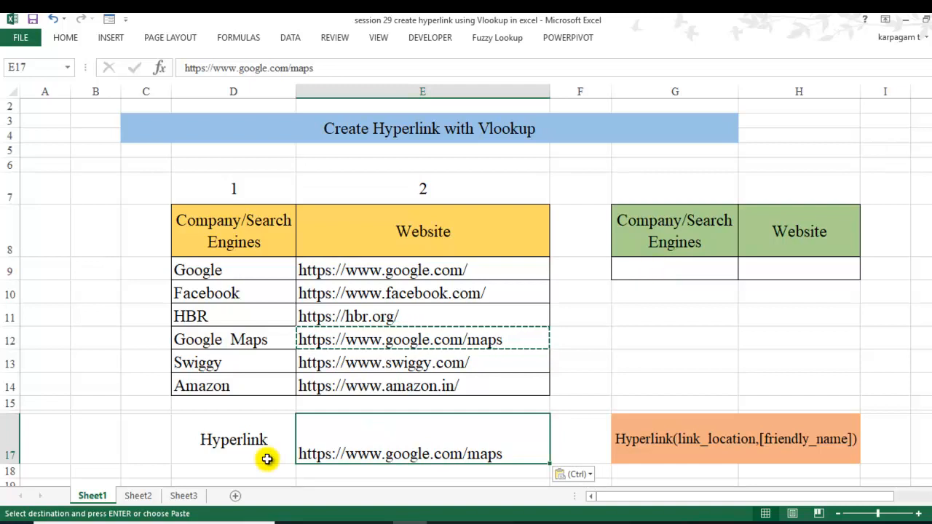
mouse_move(242, 255)
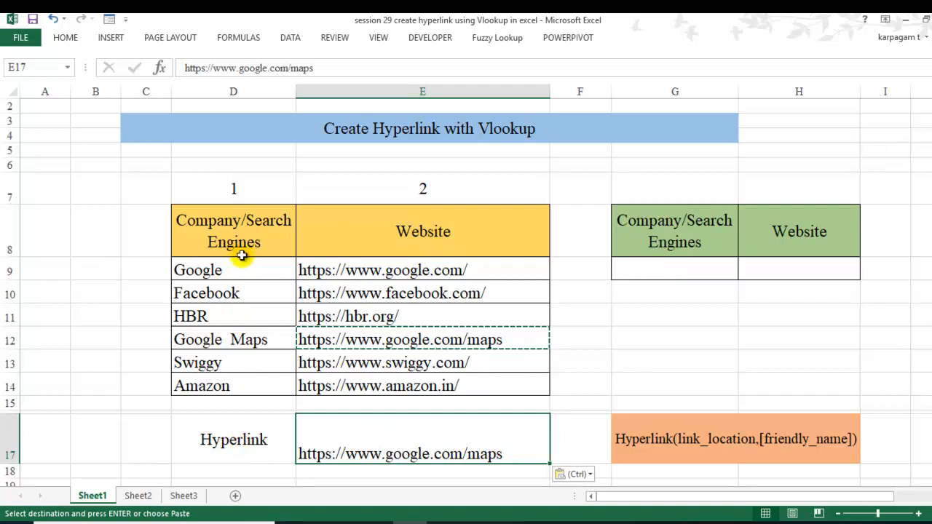
mouse_move(636, 268)
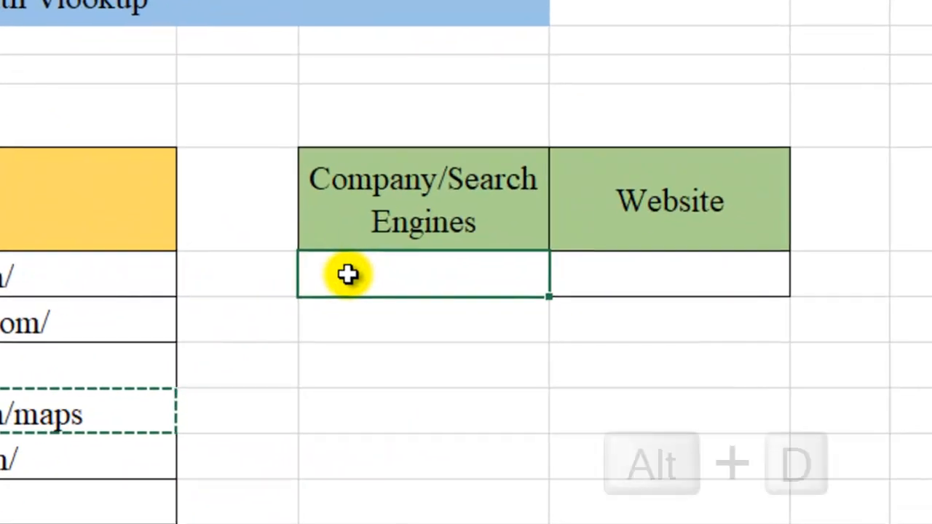
- Add a List data validation to G9 with source =$D$9:$D$14 for the six company names
key(alt+d+l)
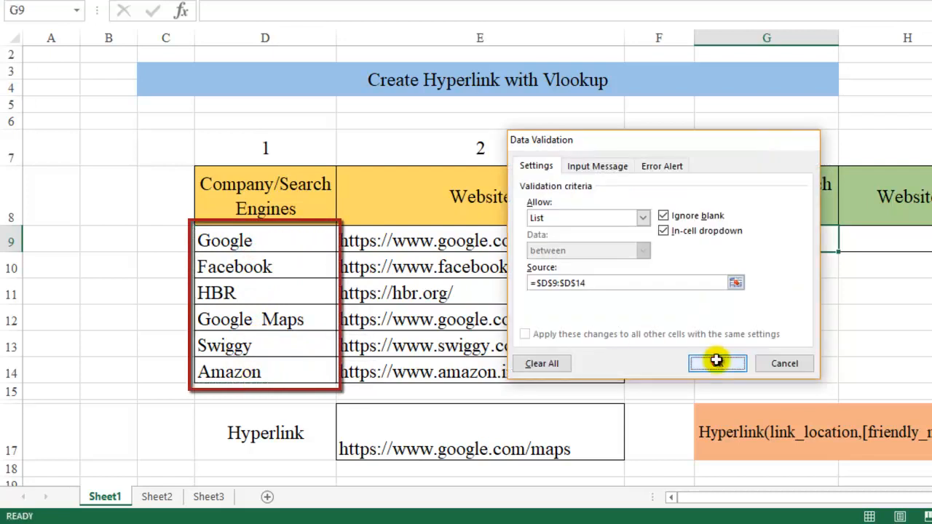
click(717, 364)
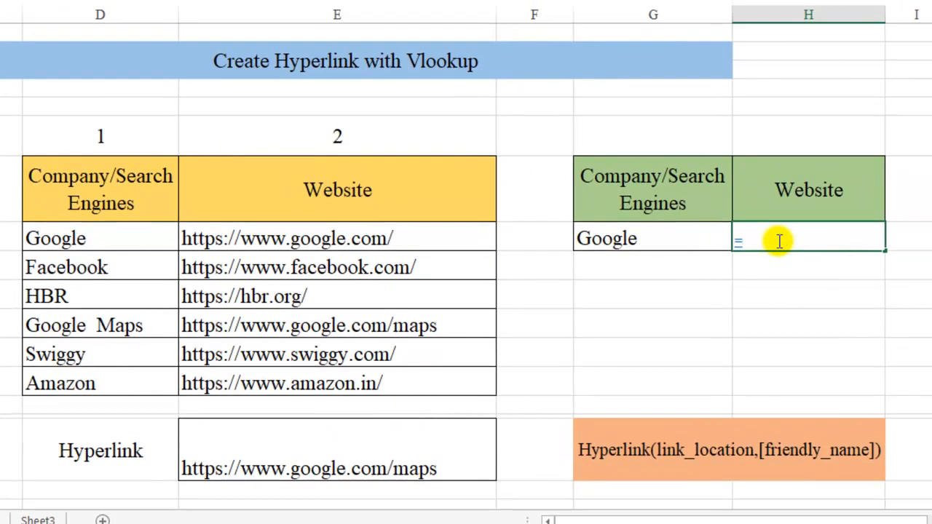
- Enter =HYPERLINK(VLOOKUP(G9,D9:E14,2,0),G9) in H9 to link the chosen company's URL
text(=HYPERLINK()
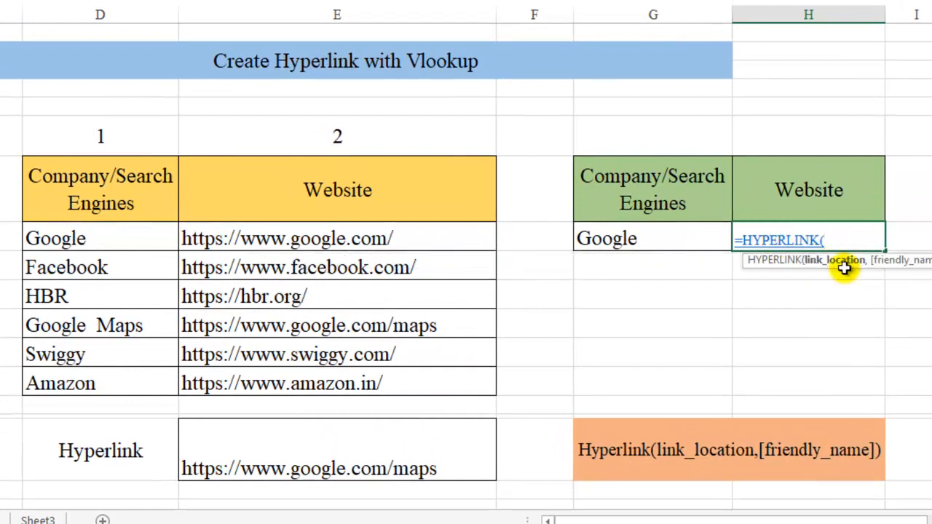
mouse_move(347, 241)
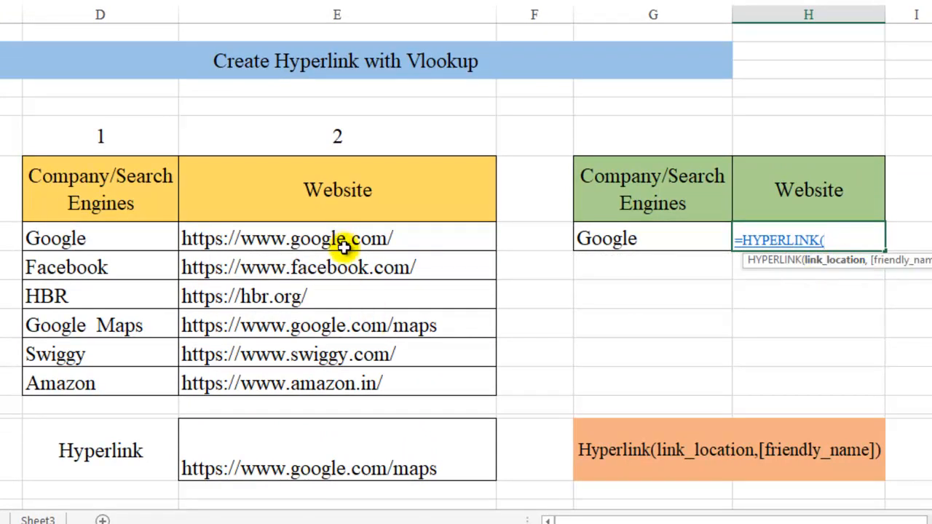
text(vl)
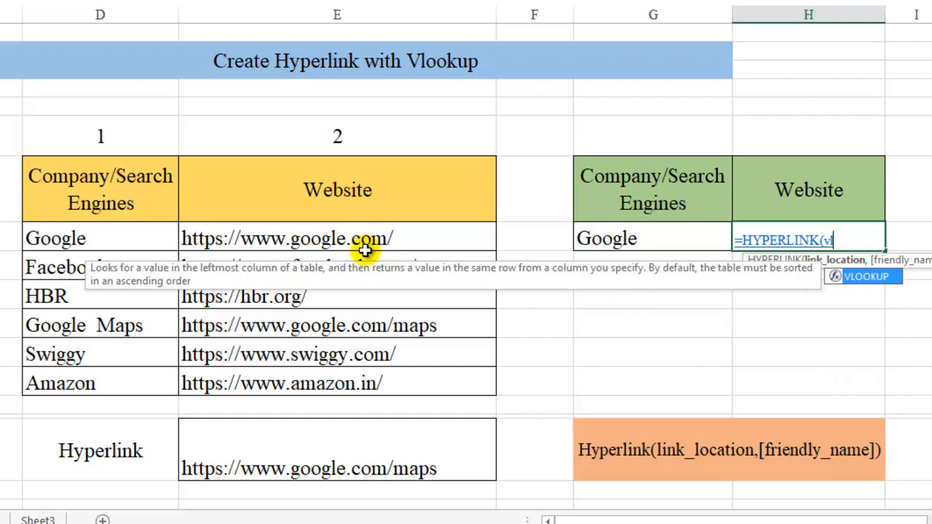
text(VLOOKUP()
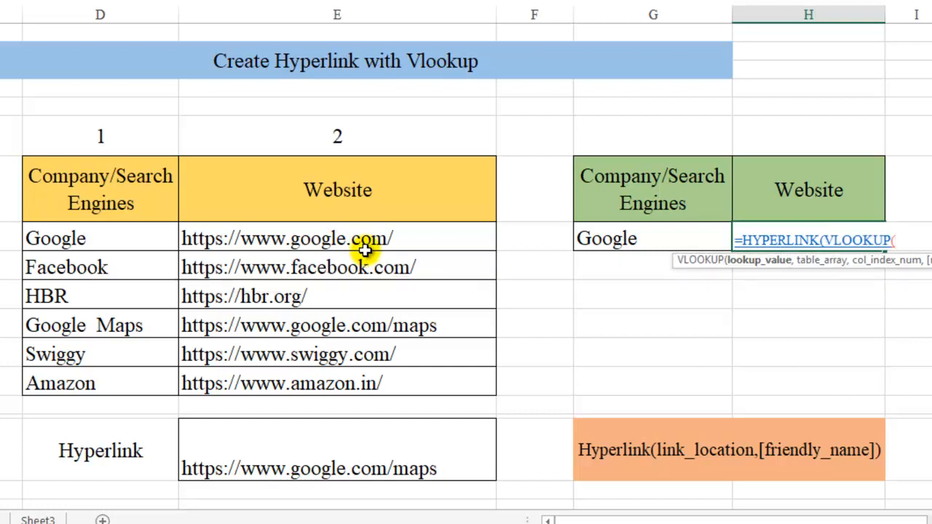
mouse_move(670, 274)
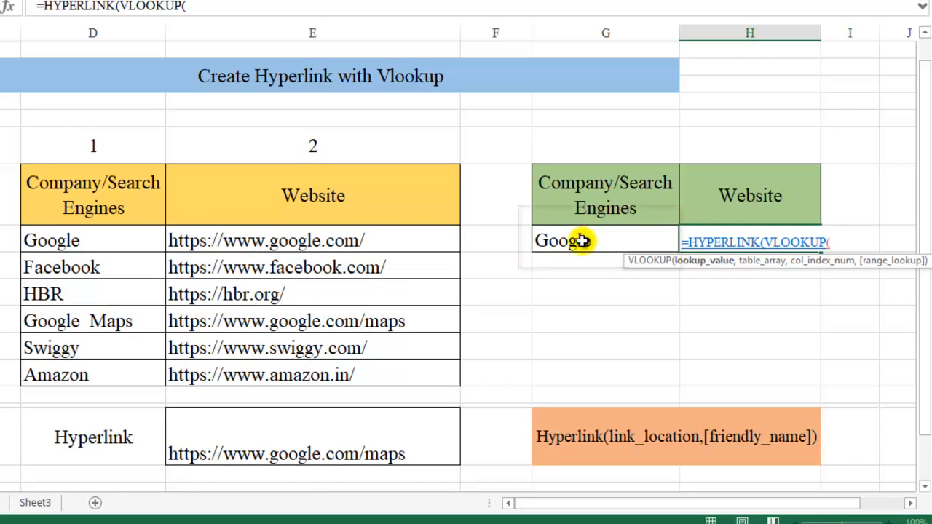
click(605, 240)
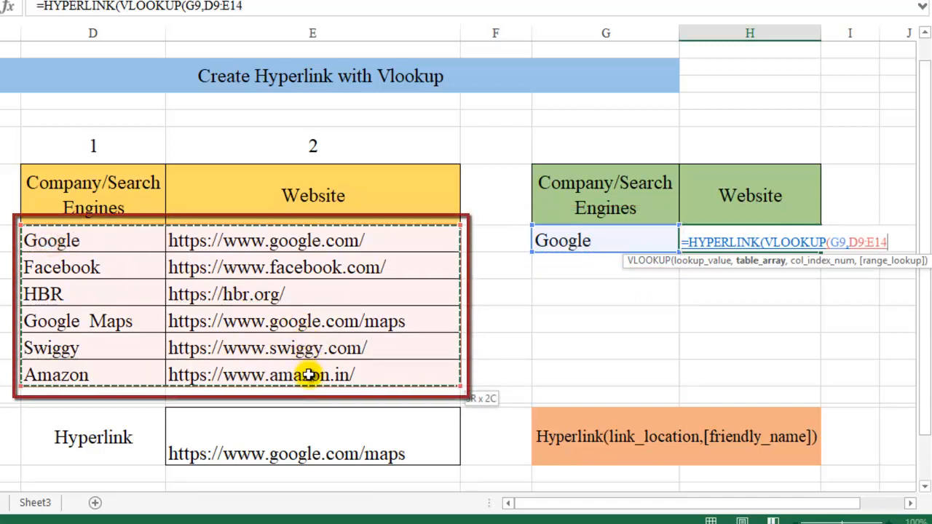
text(,)
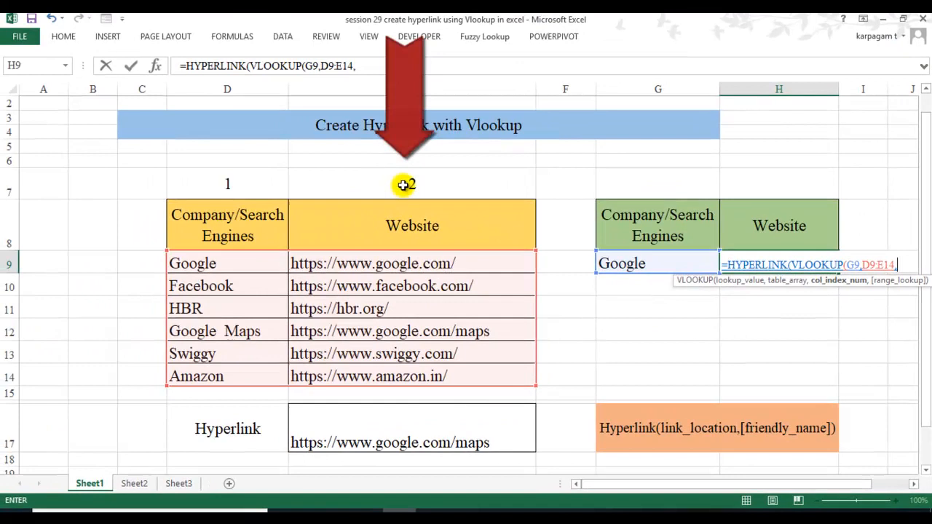
text(2,)
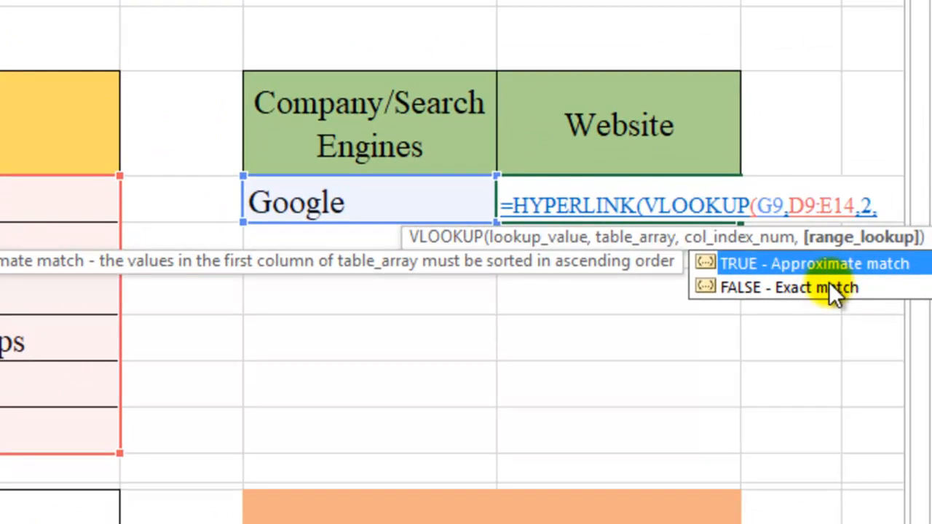
text(0),)
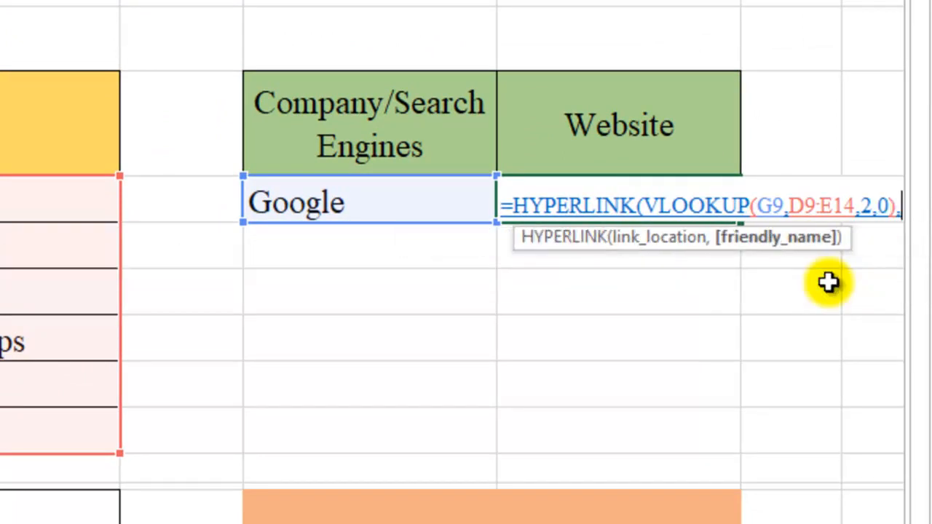
mouse_move(206, 175)
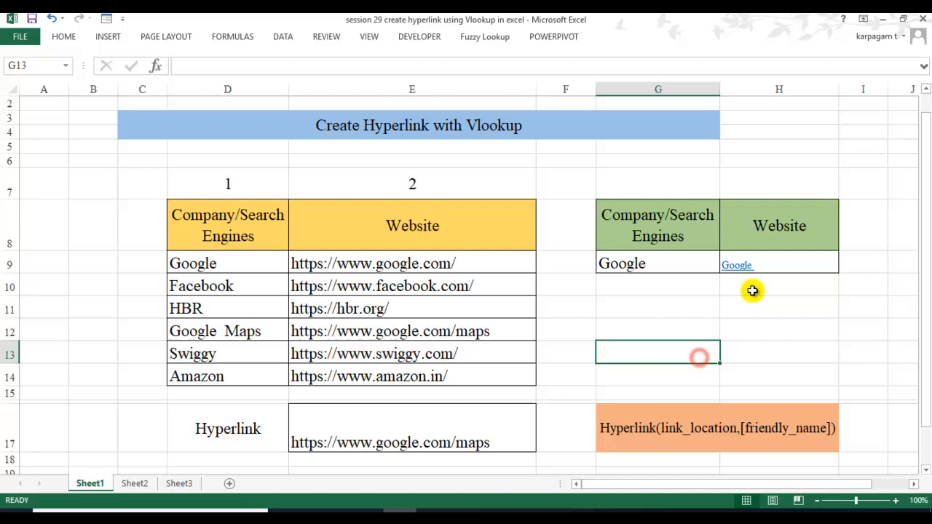
mouse_move(737, 269)
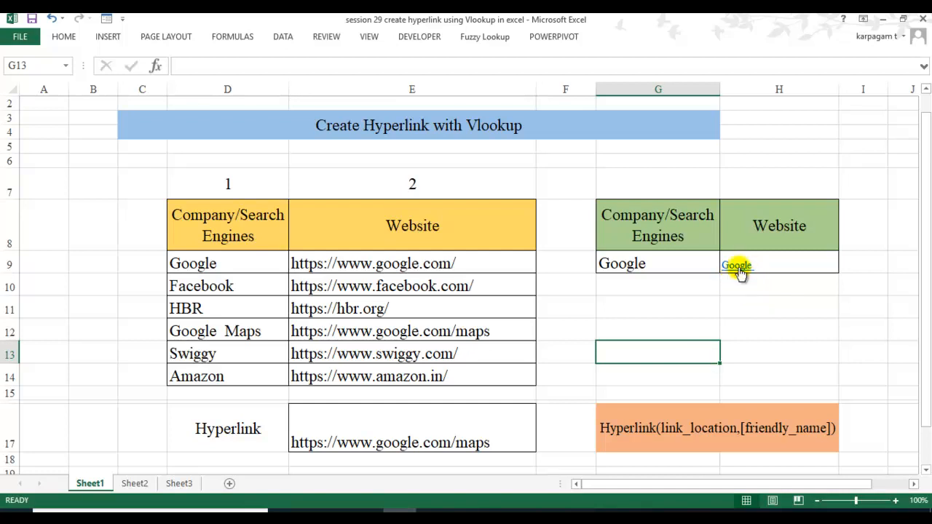
- Follow the H9 link for Google, Google Maps and Swiggy, ending with swiggy.com opening
click(736, 265)
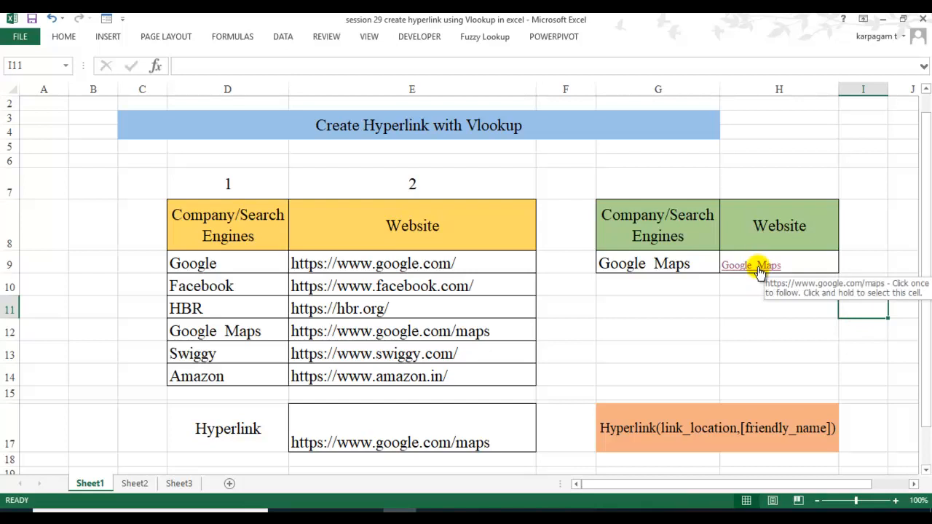
mouse_move(382, 443)
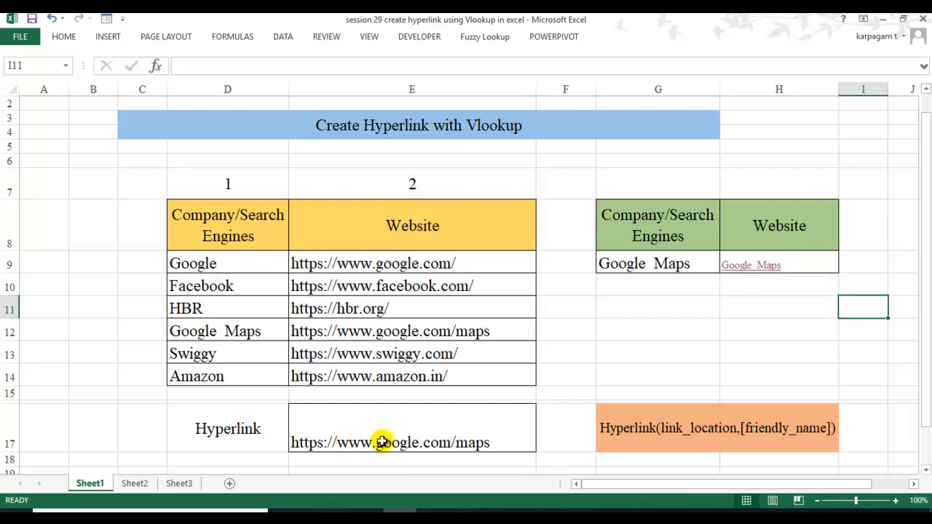
mouse_move(769, 282)
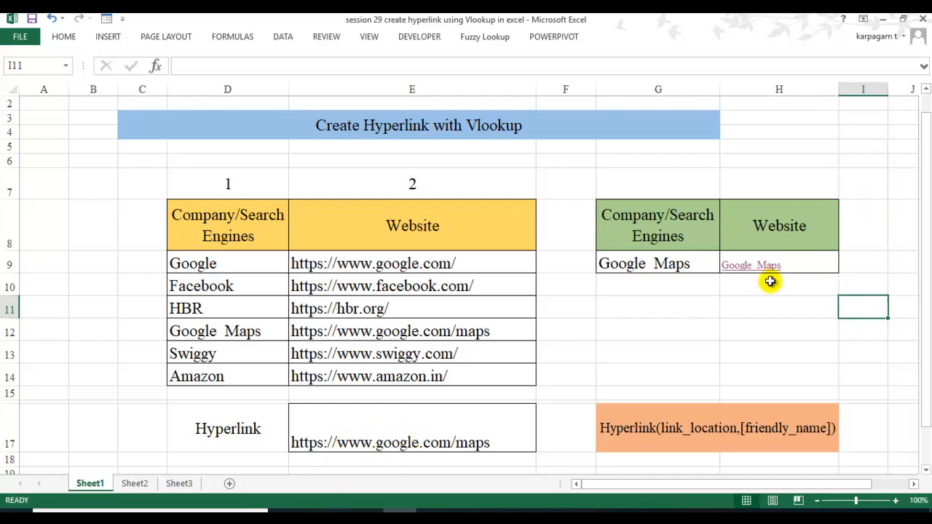
click(752, 265)
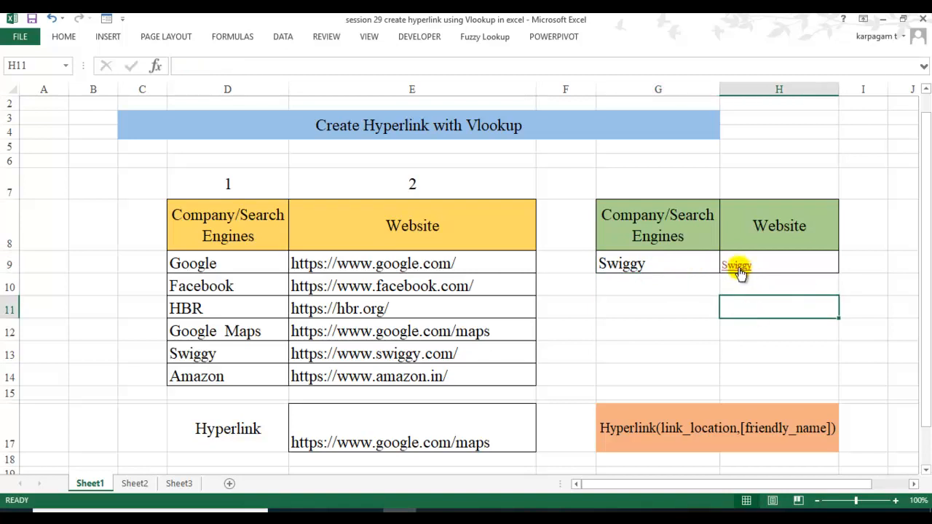
click(736, 265)
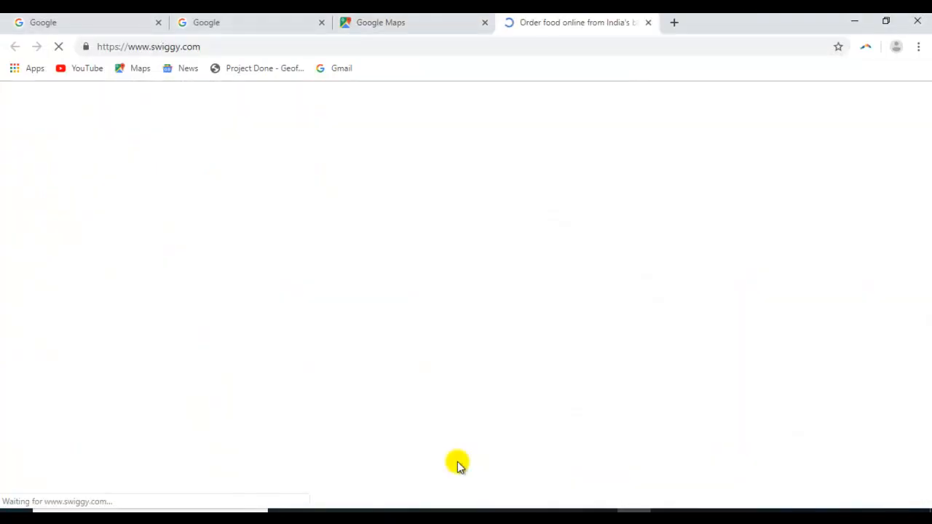